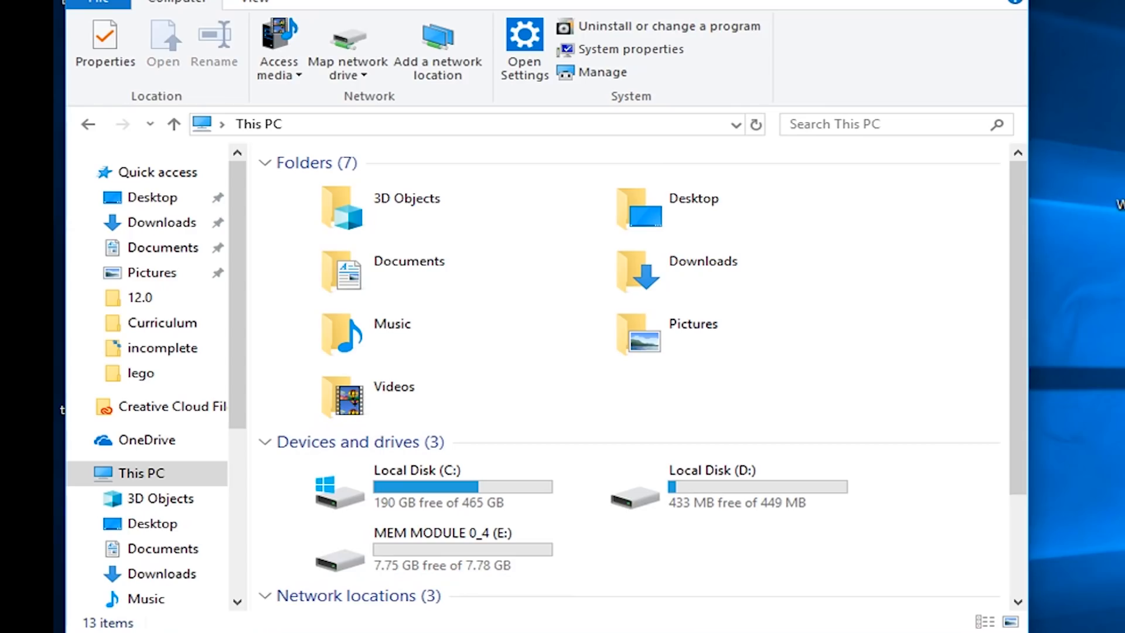
Open the MEM MODULE 0_4 (E:) drive from This PC to list its folders and files
click(463, 549)
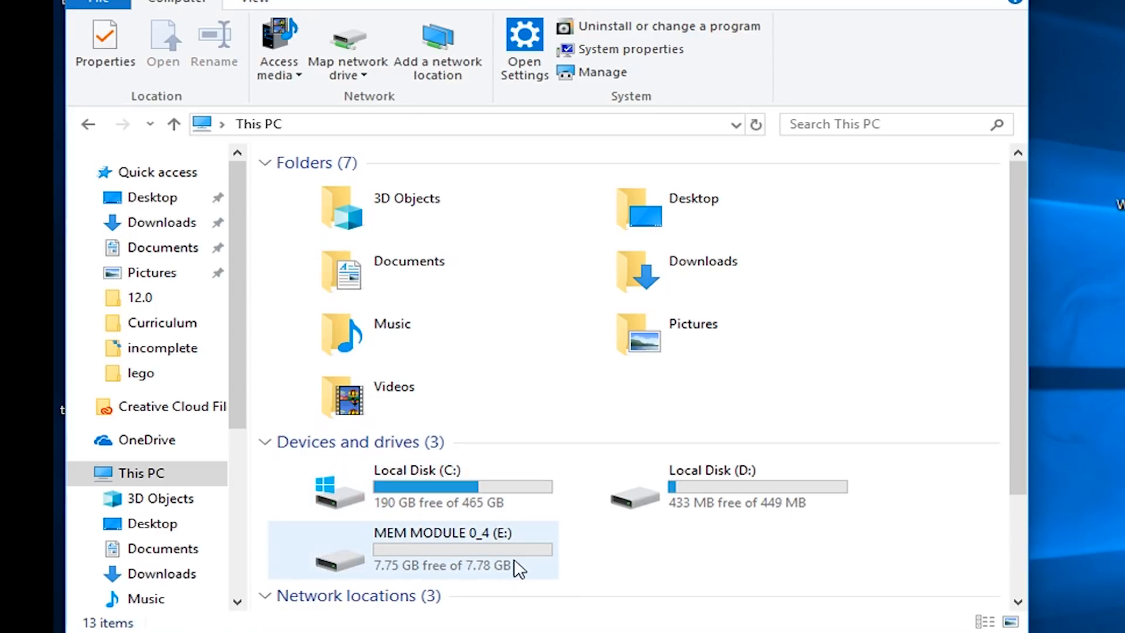
click(412, 549)
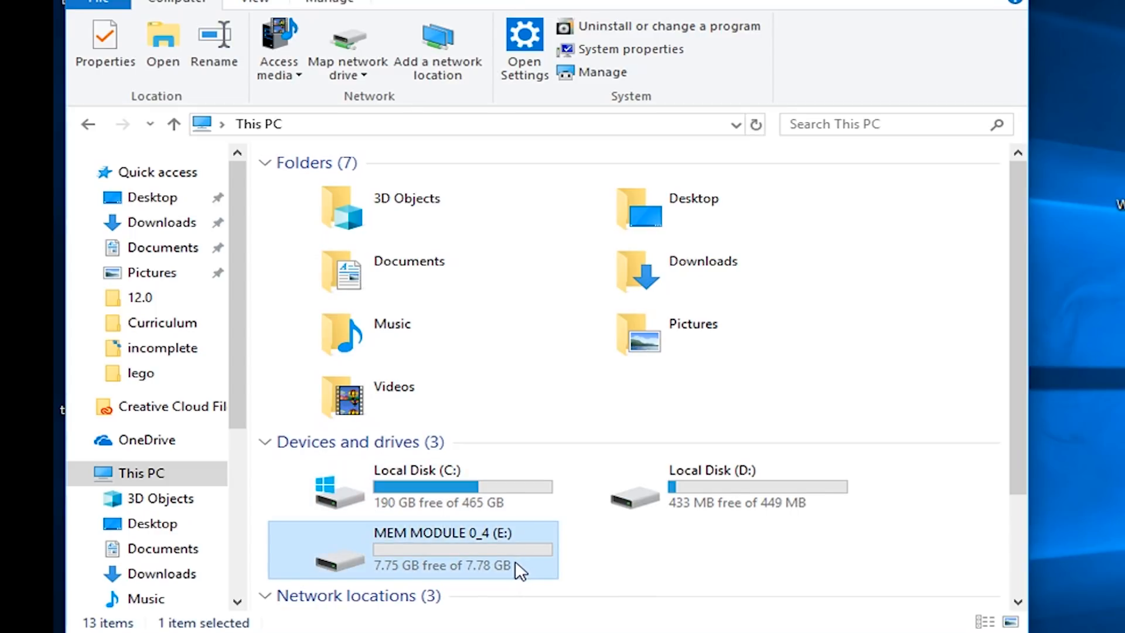
mouse_move(479, 549)
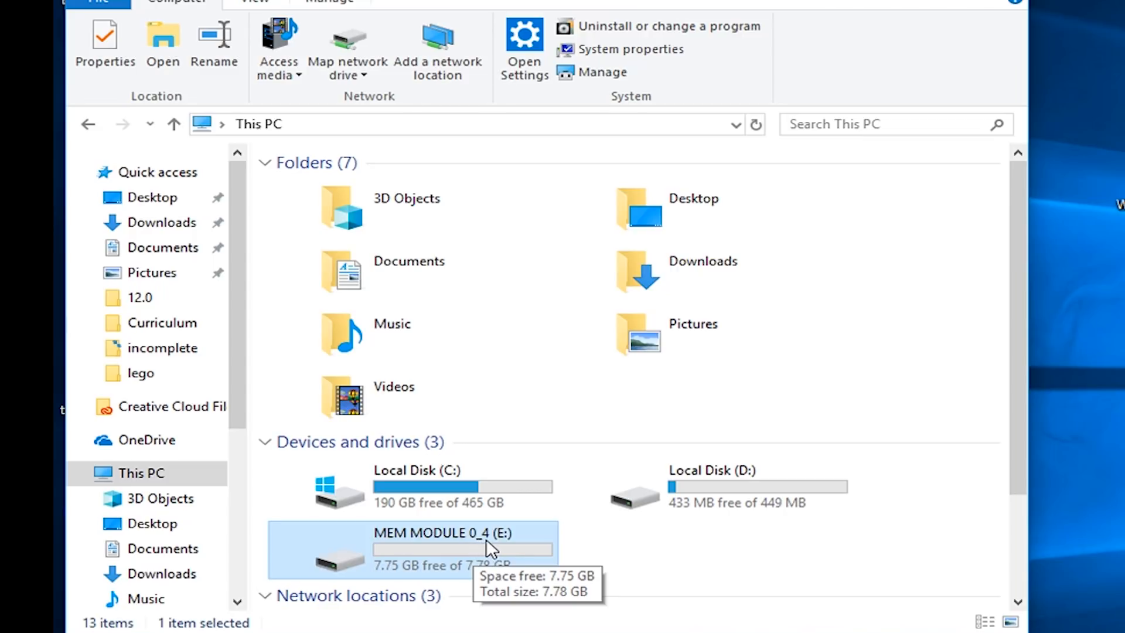
double_click(437, 549)
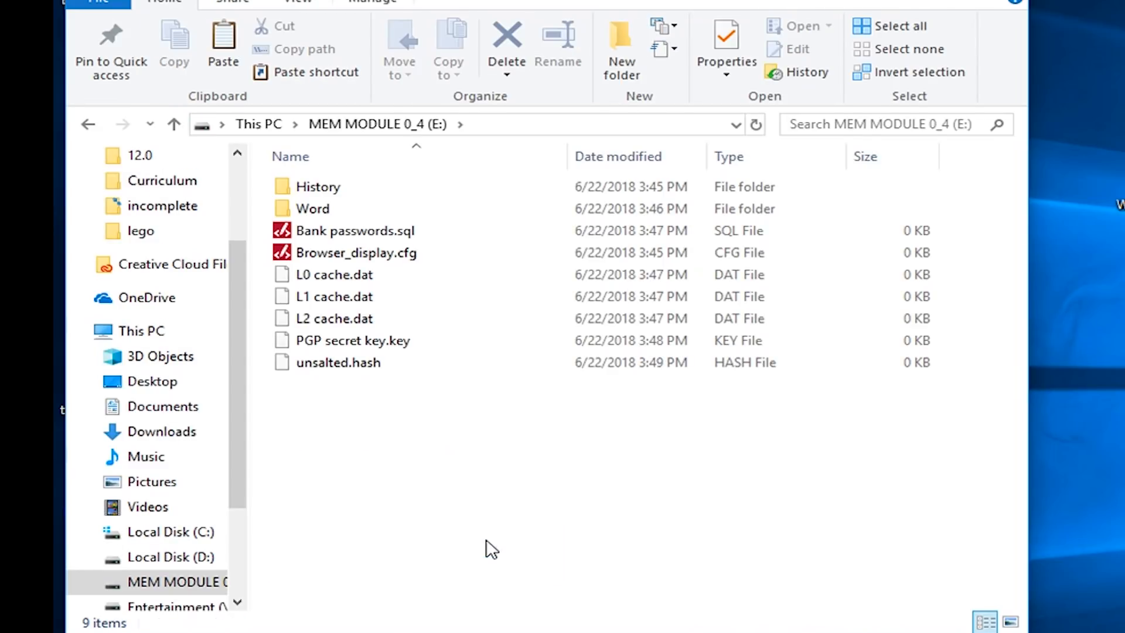
click(354, 230)
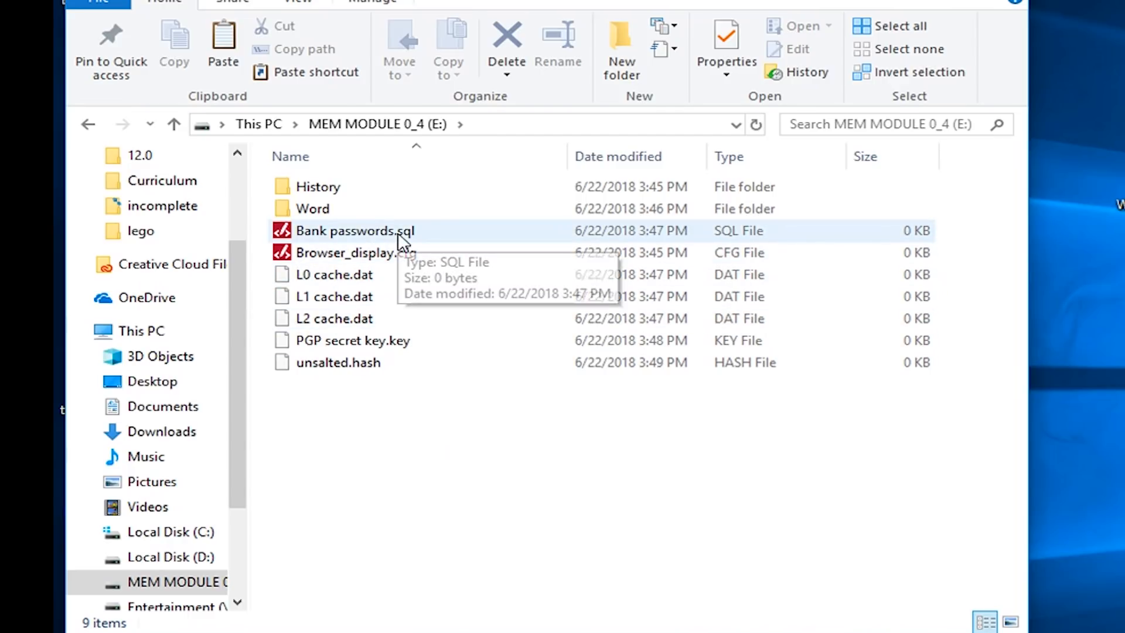
click(357, 253)
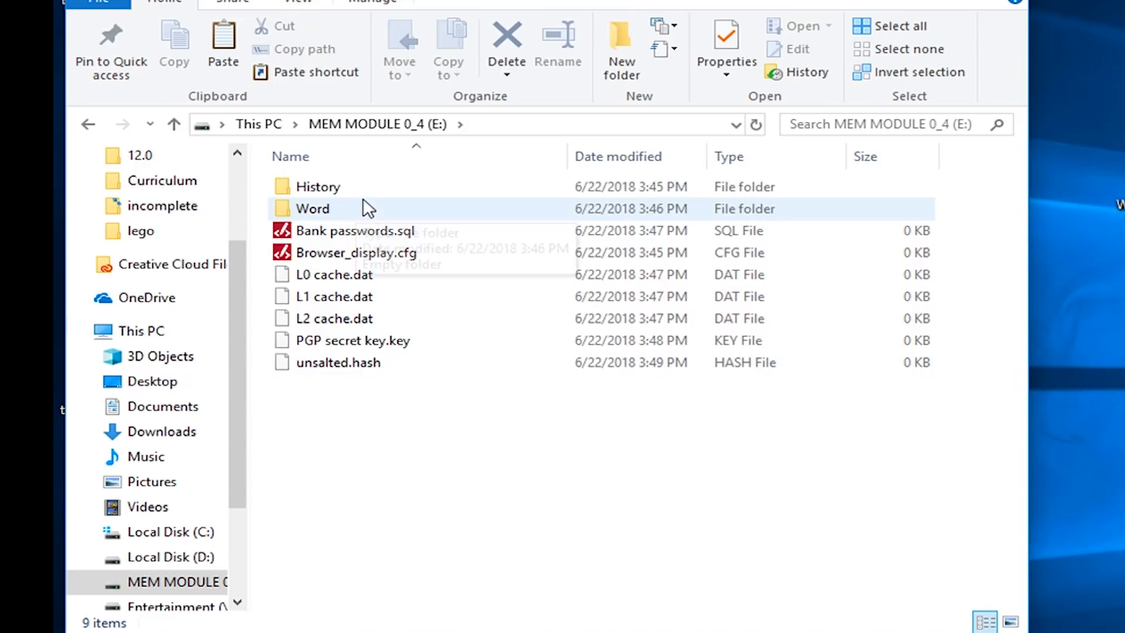
mouse_move(317, 187)
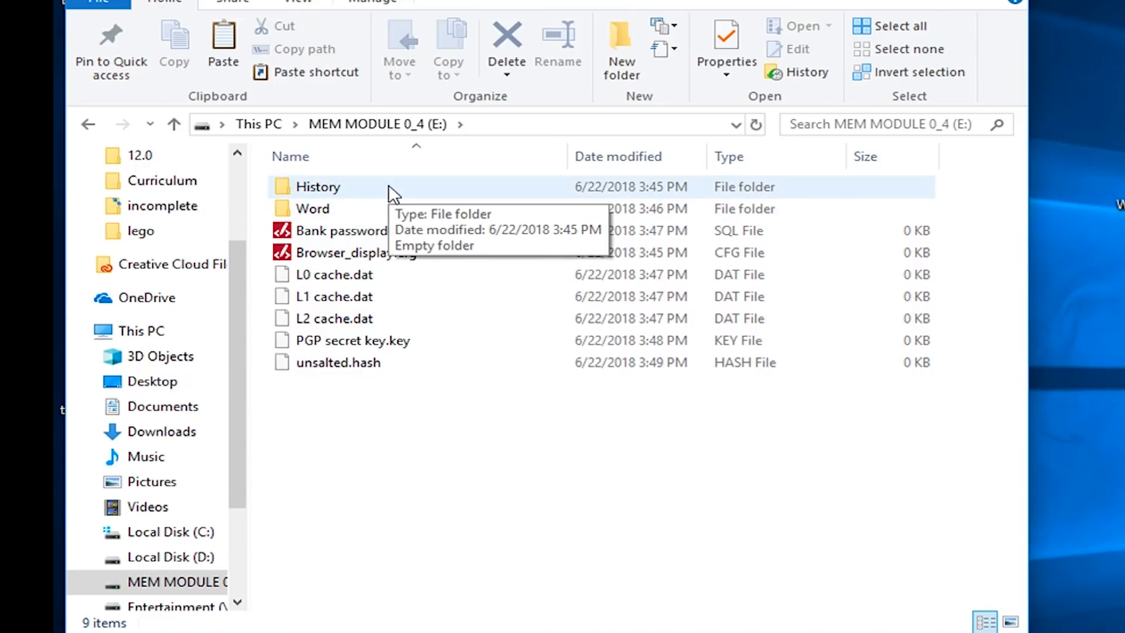
click(351, 340)
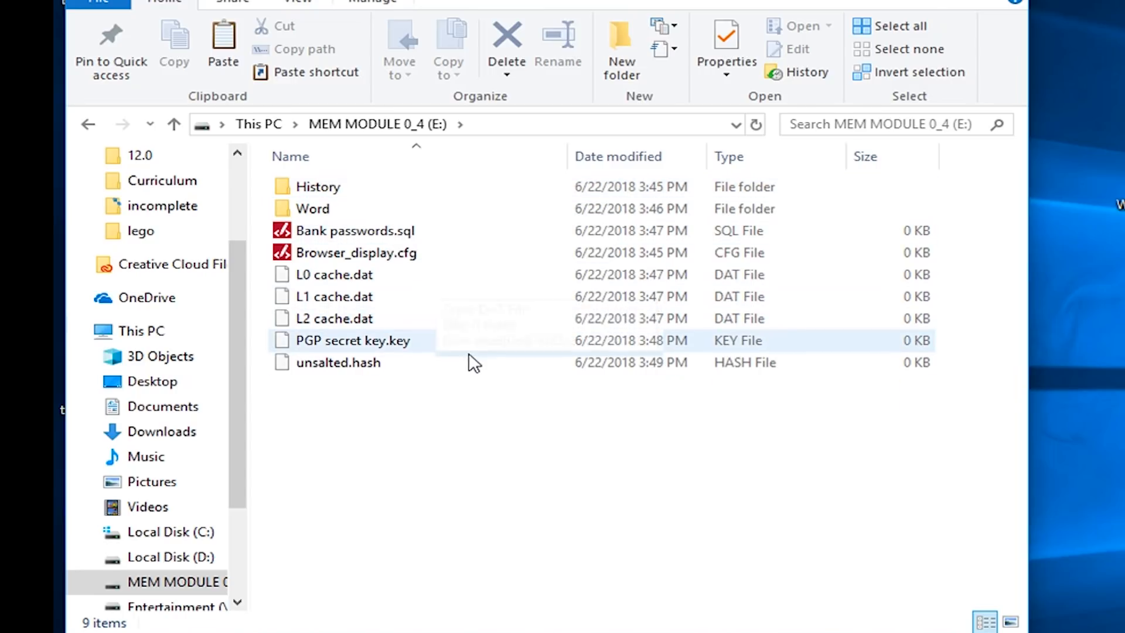
click(338, 362)
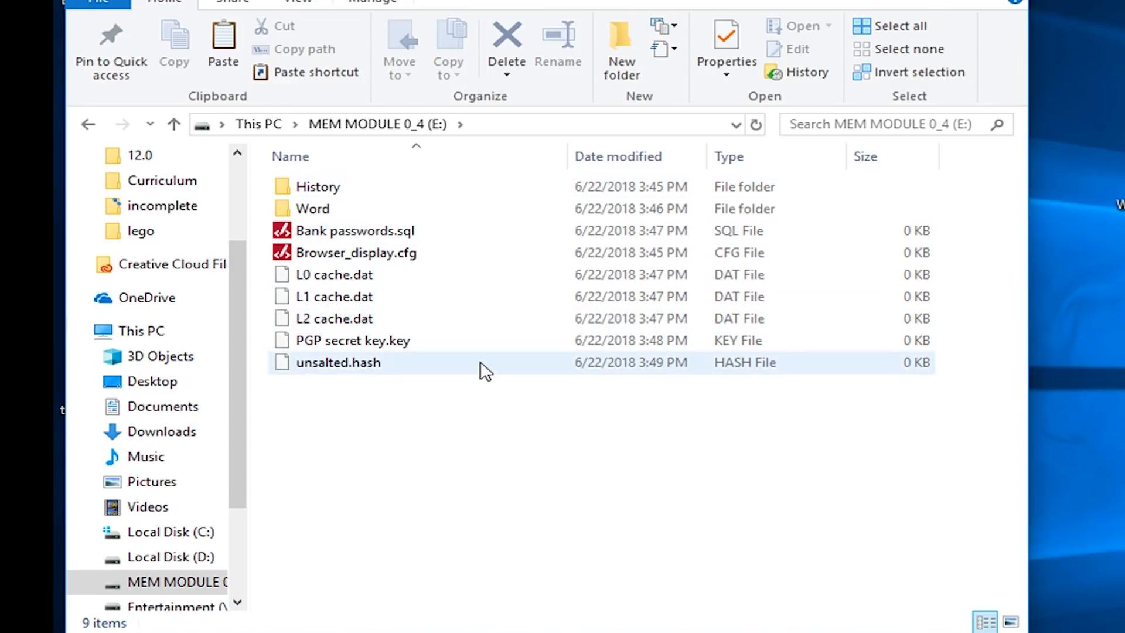